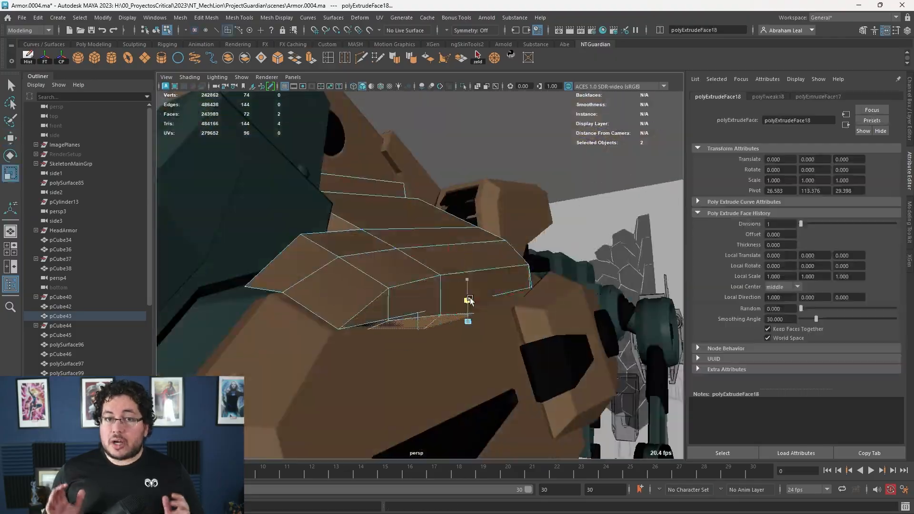
# - Show the extruded armor in wireframe, then review the Render_Start scene's Arnold RenderView lens effects
pyautogui.press('4')
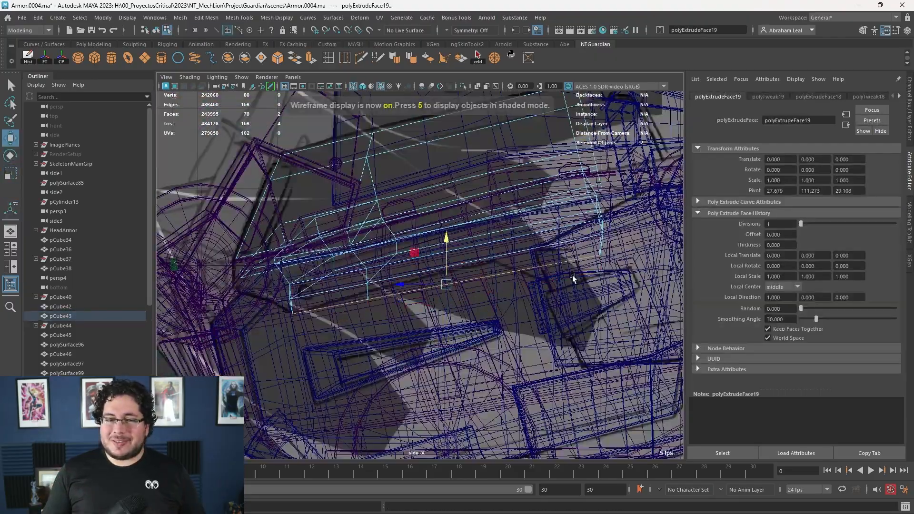
pyautogui.click(484, 277)
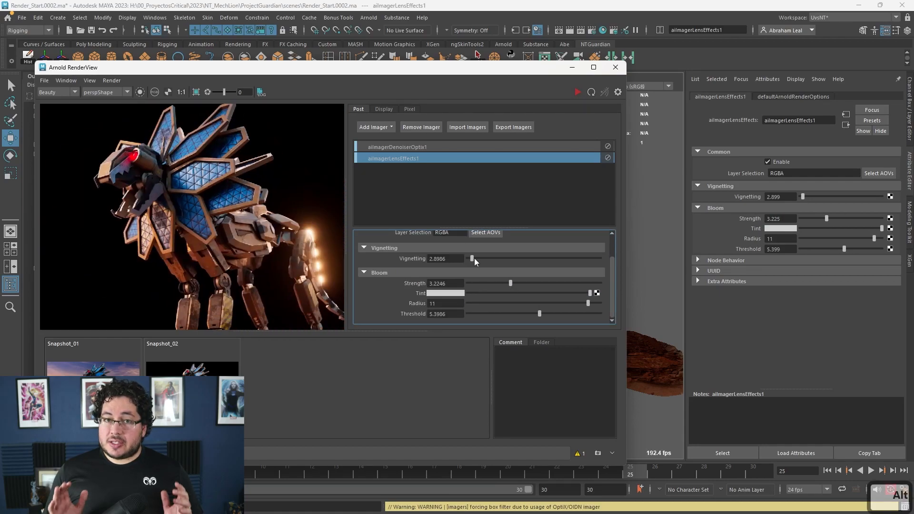
pyautogui.click(614, 66)
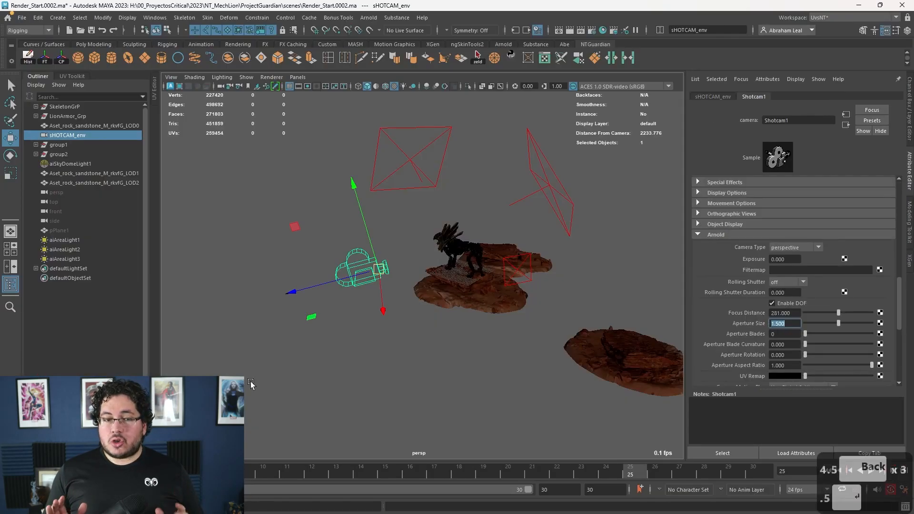